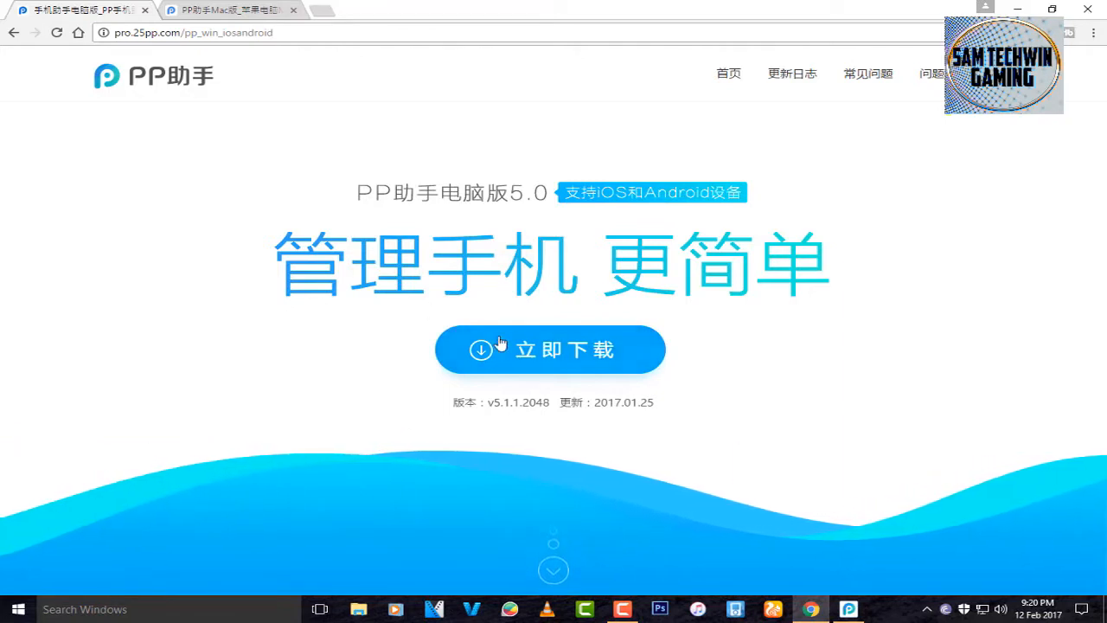
mouse_move(505, 390)
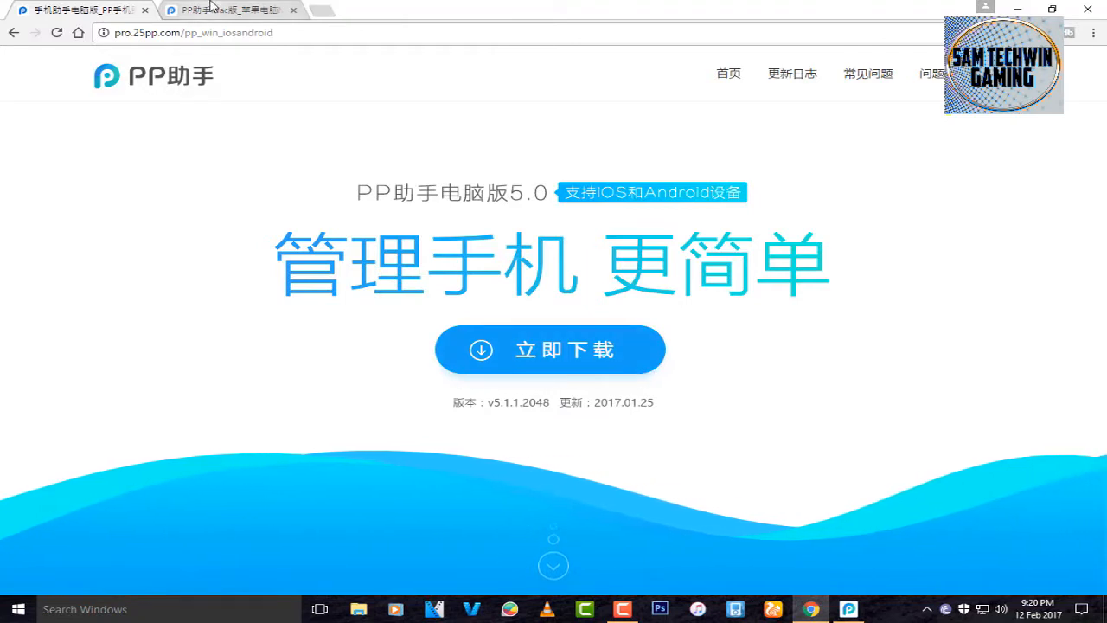
Step: Launch PP助手 with the iPhone 6s connected and go to its 找应用 app store section
click(232, 10)
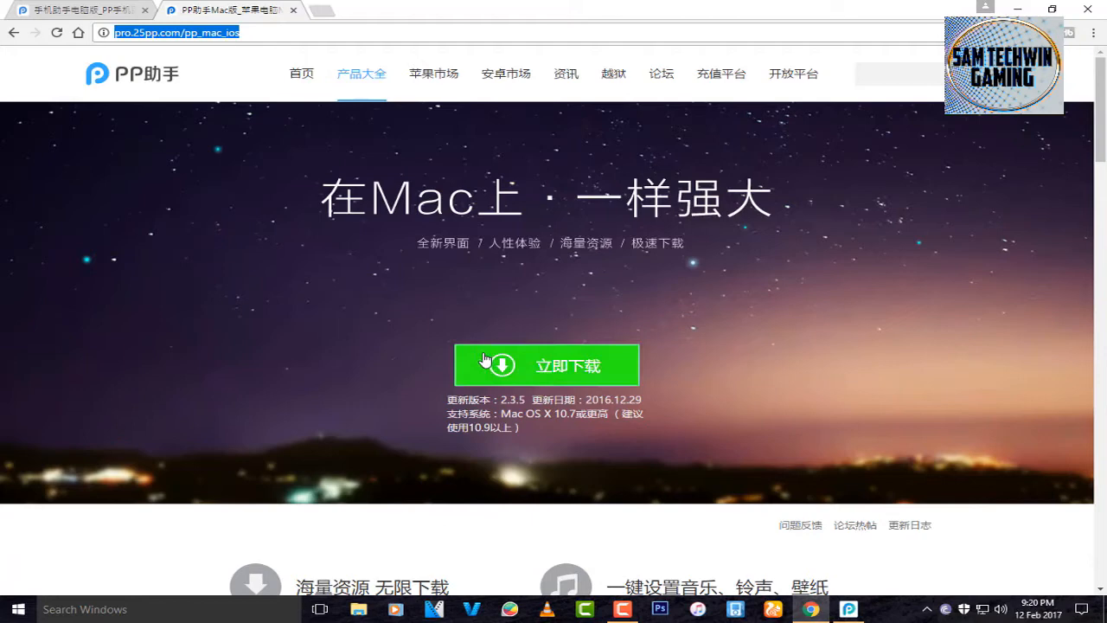
click(78, 10)
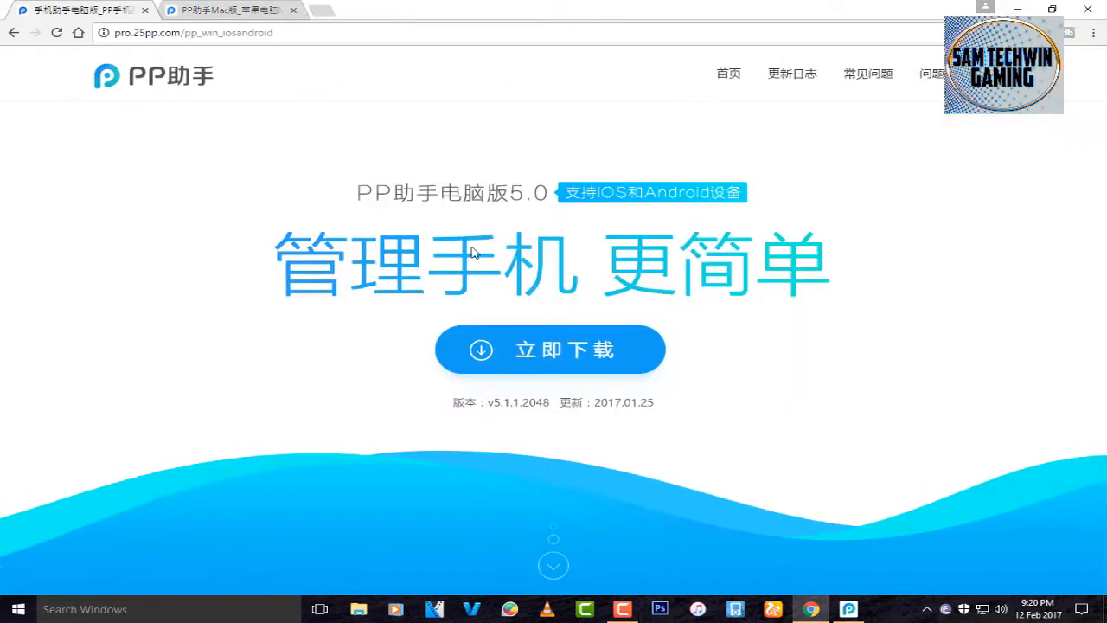
mouse_move(779, 373)
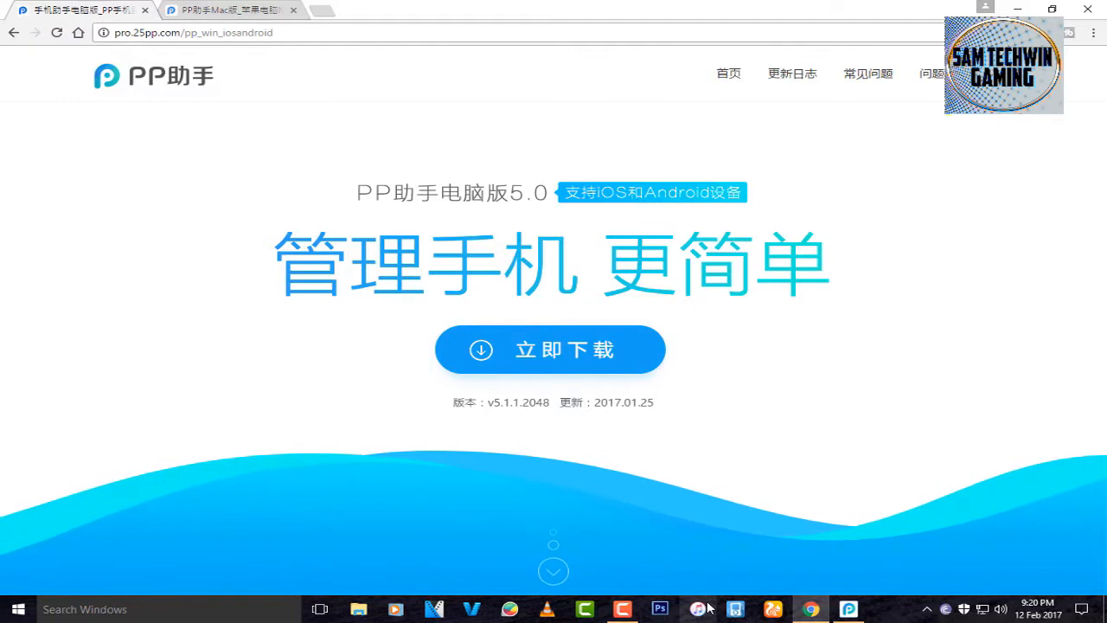
mouse_move(698, 609)
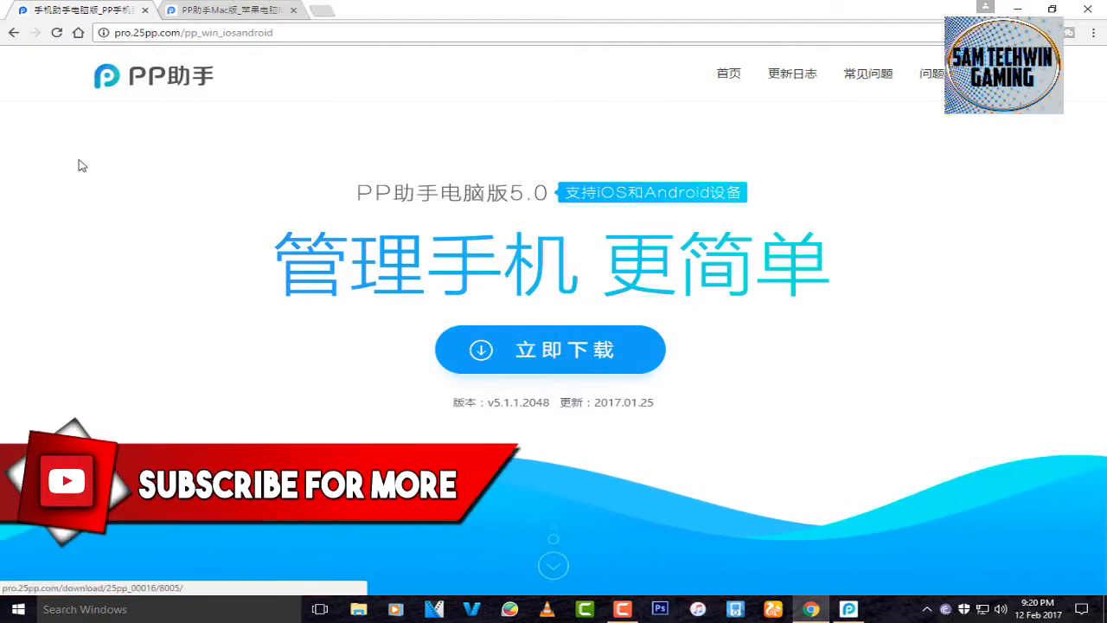
click(848, 608)
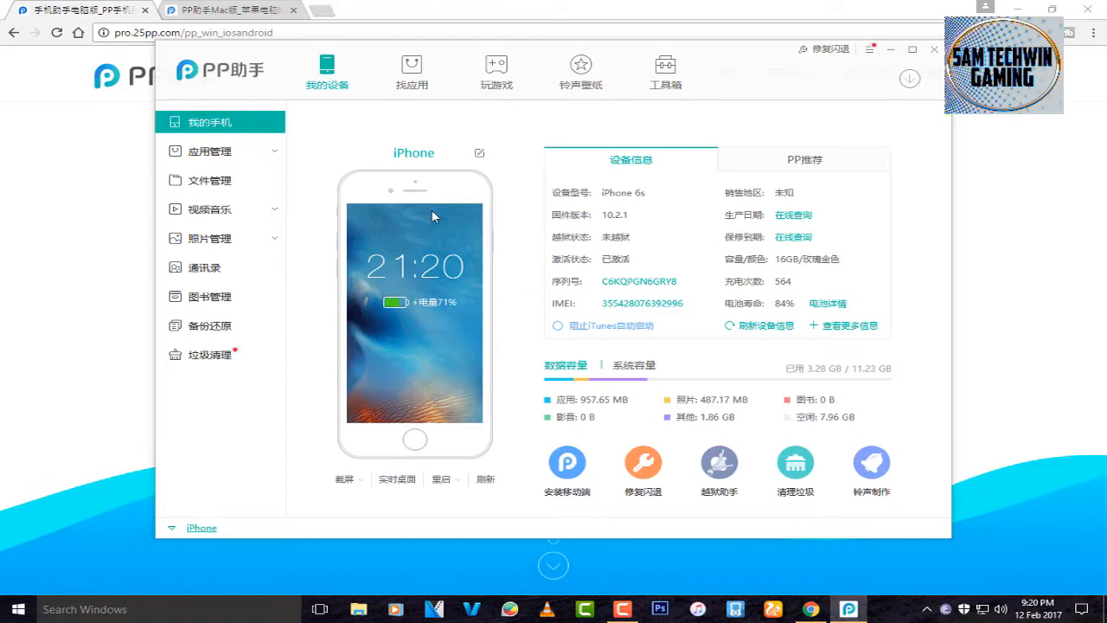
click(411, 73)
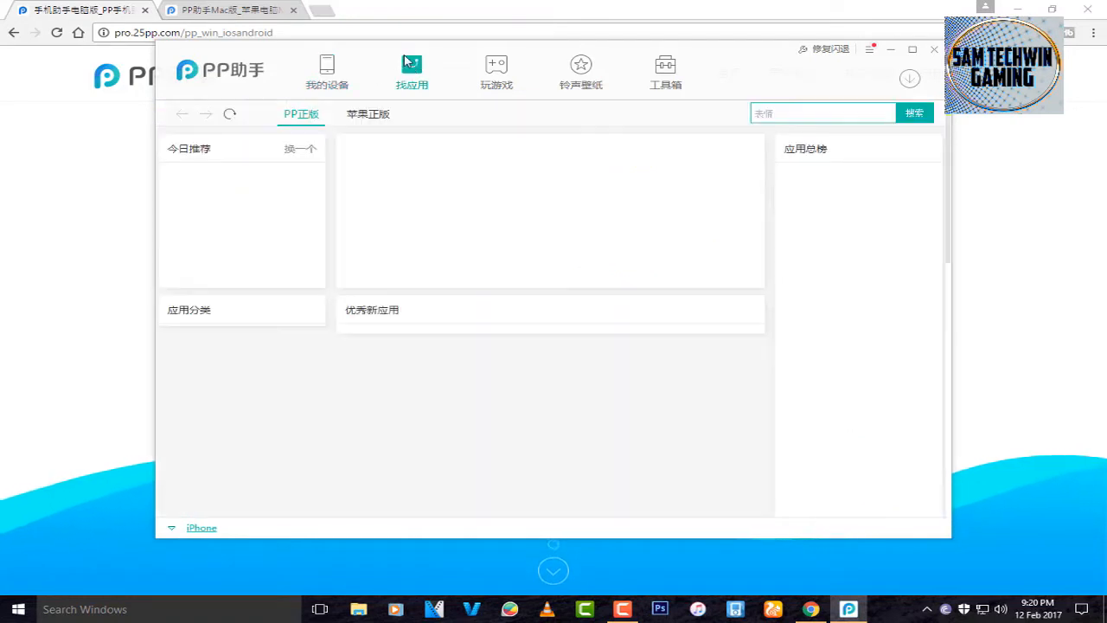
Step: Search the store for 'Geometry Dash', start downloading 几何冲刺, and view the download center
click(822, 112)
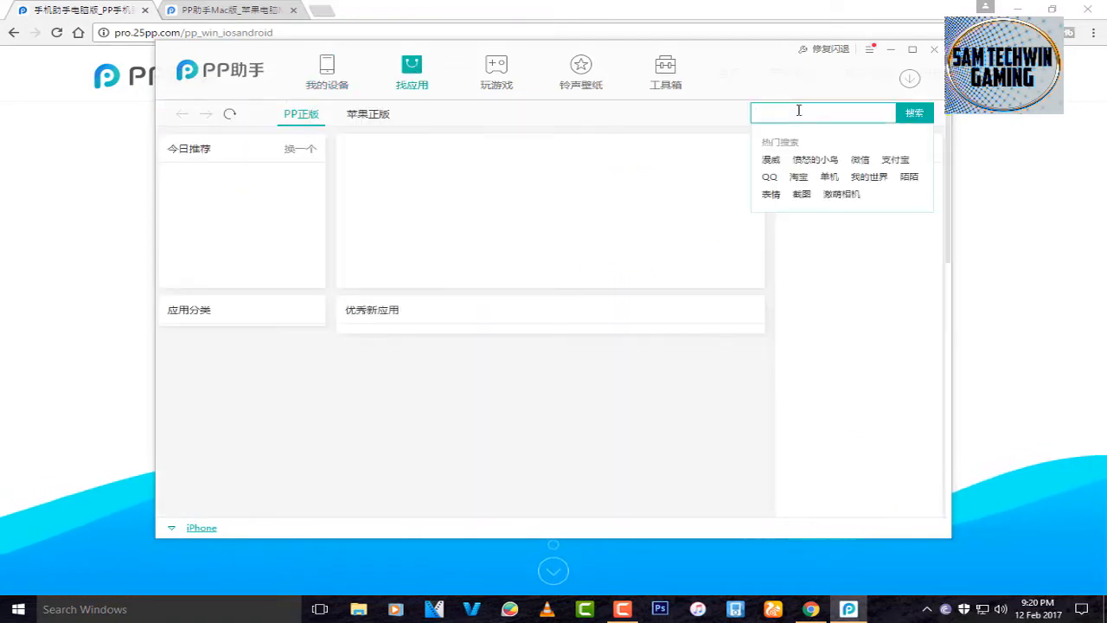
text(Geometry Dash)
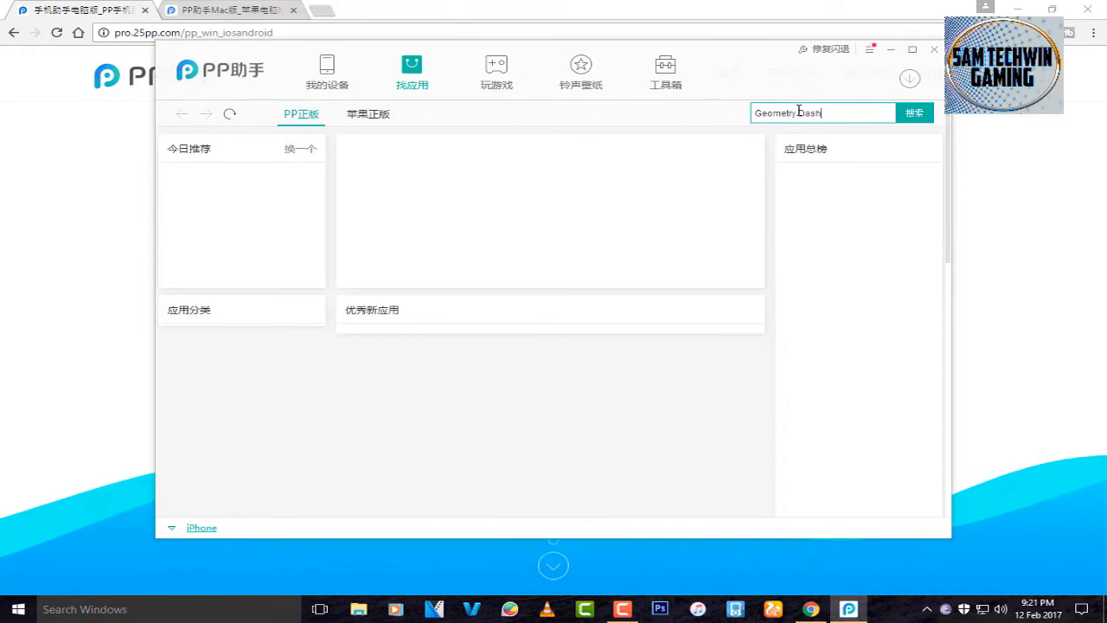
click(913, 112)
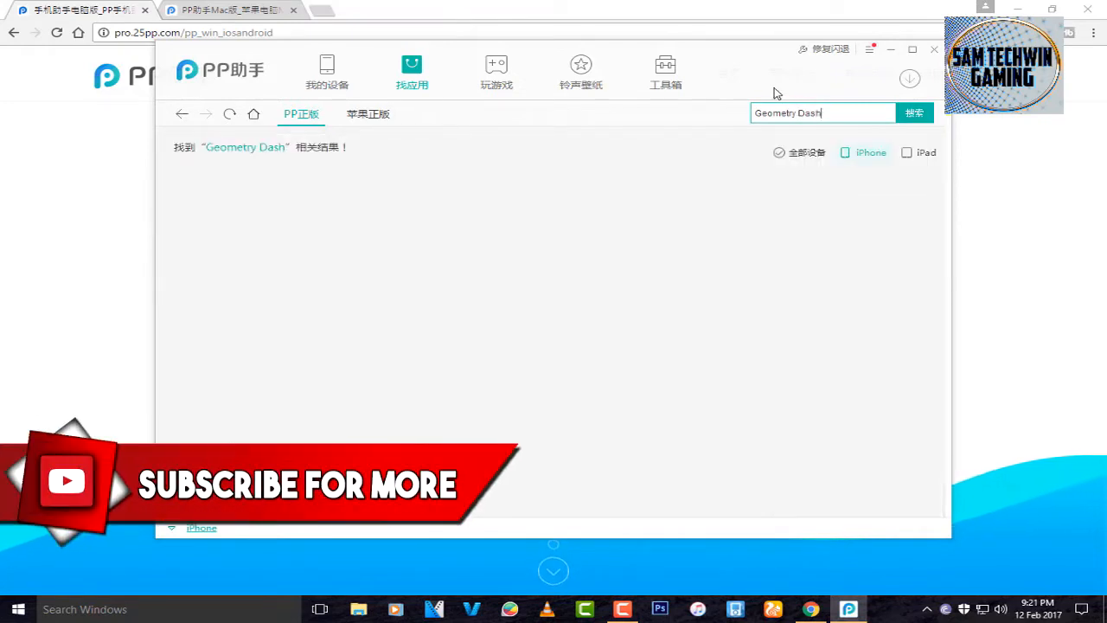
click(914, 112)
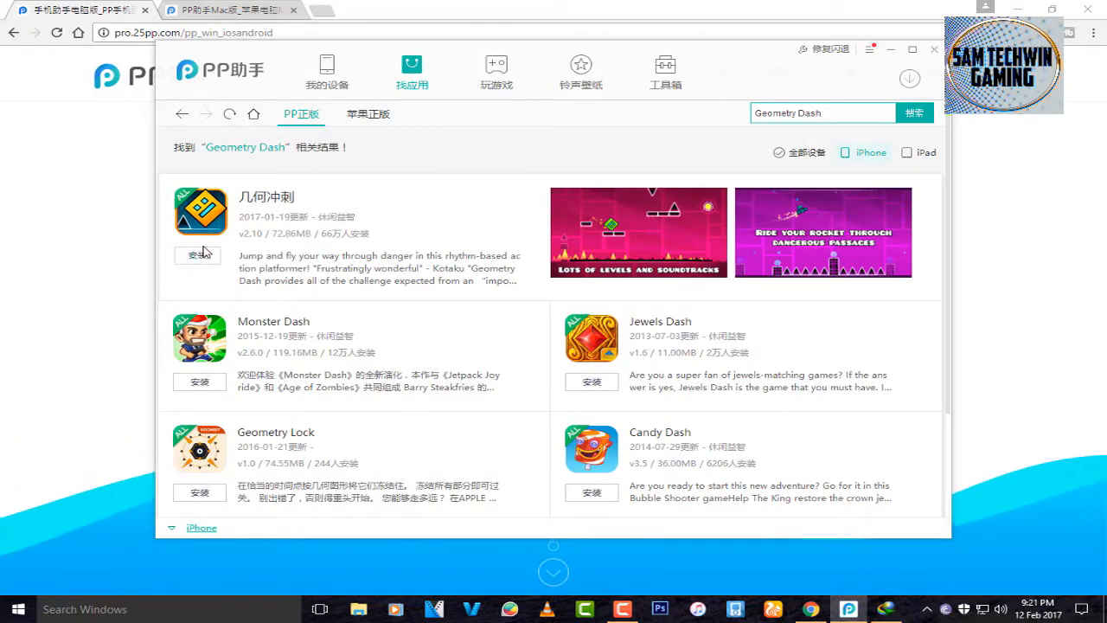
mouse_move(730, 221)
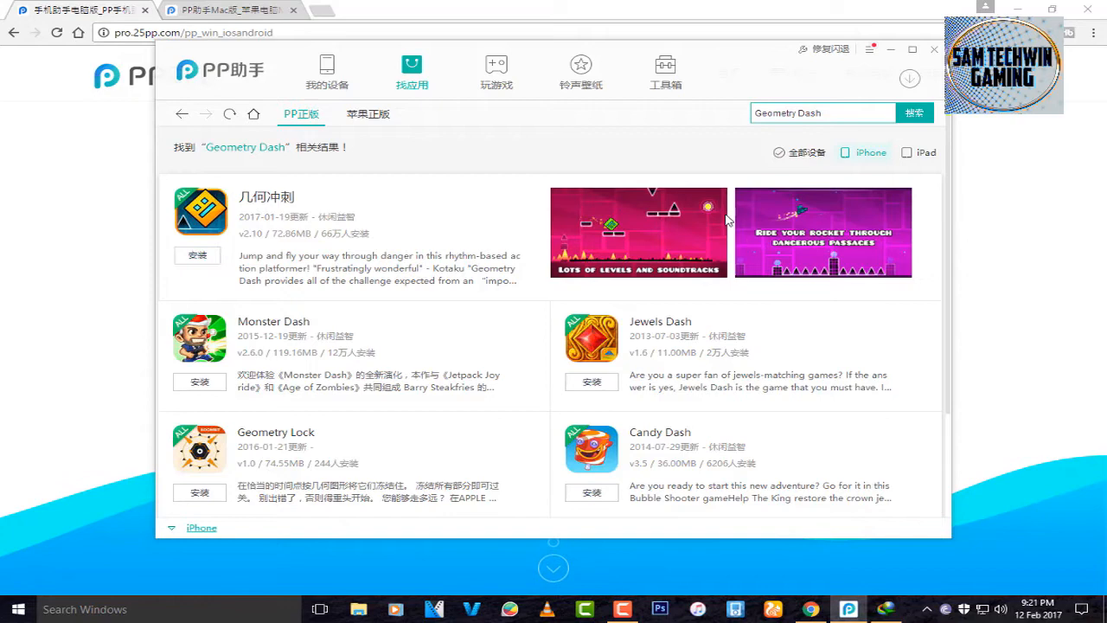
mouse_move(795, 157)
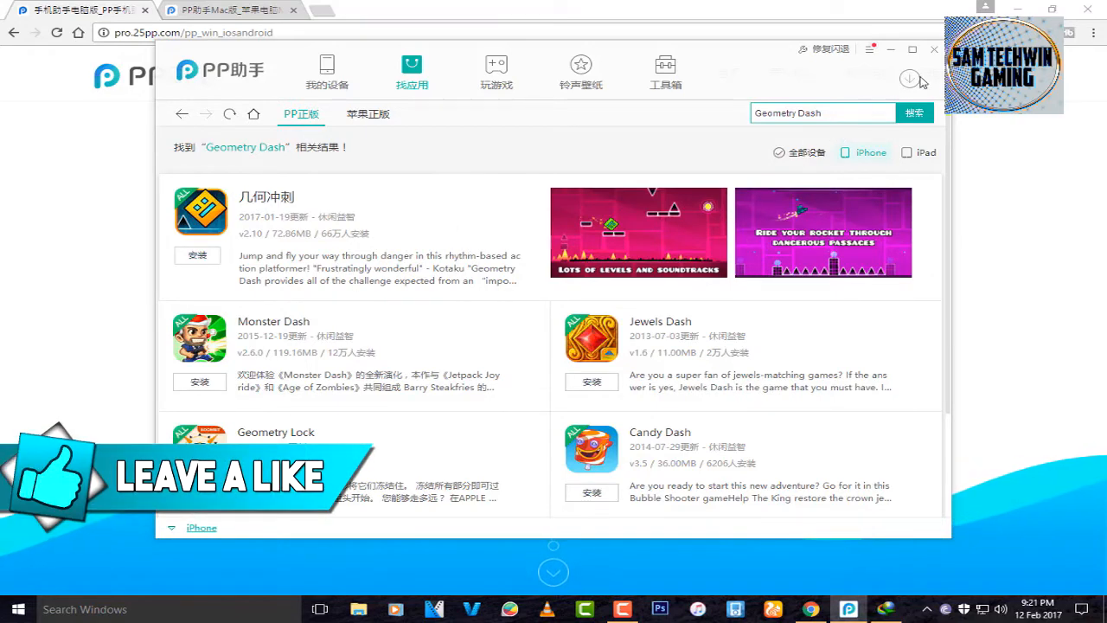
click(910, 80)
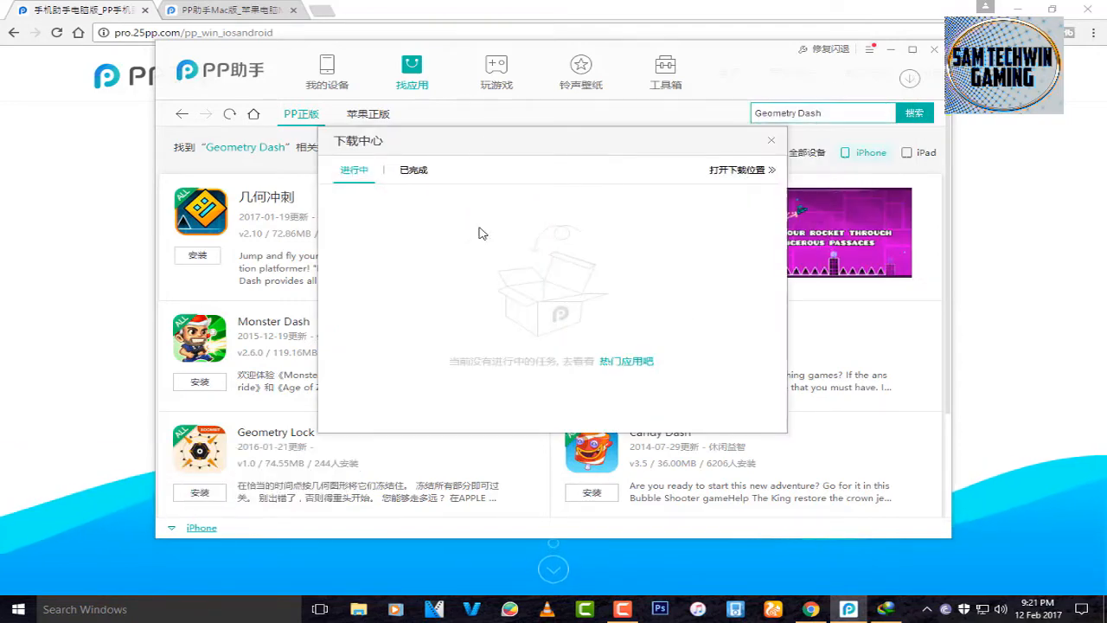
Step: From the 已完成 downloads list, install 几何冲刺 2.10 (72.86 MB) onto the iPhone
click(412, 170)
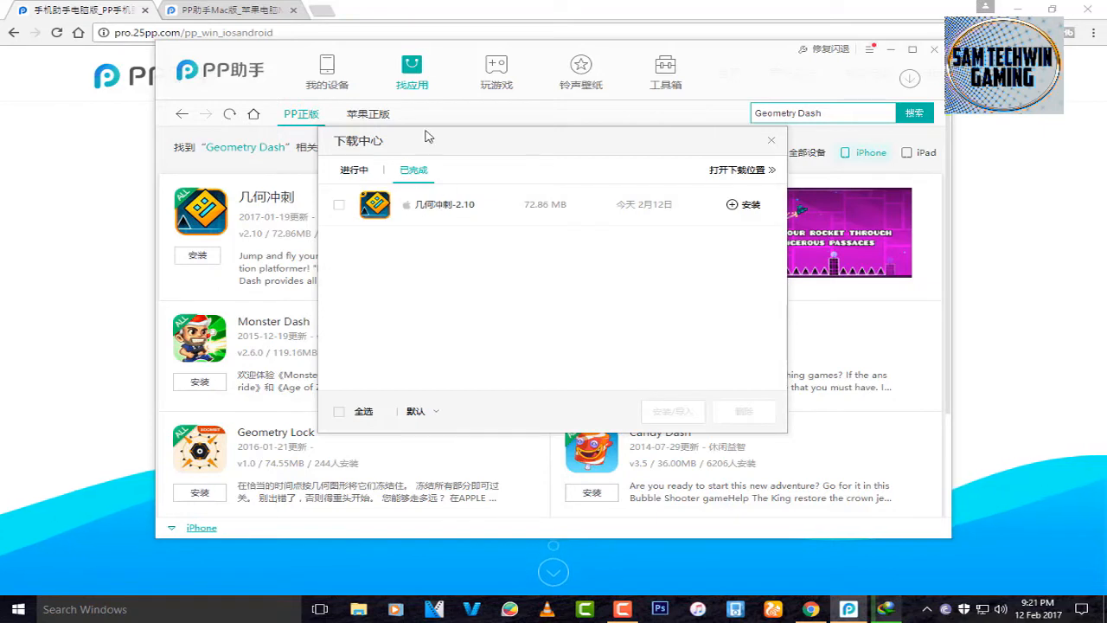
mouse_move(457, 211)
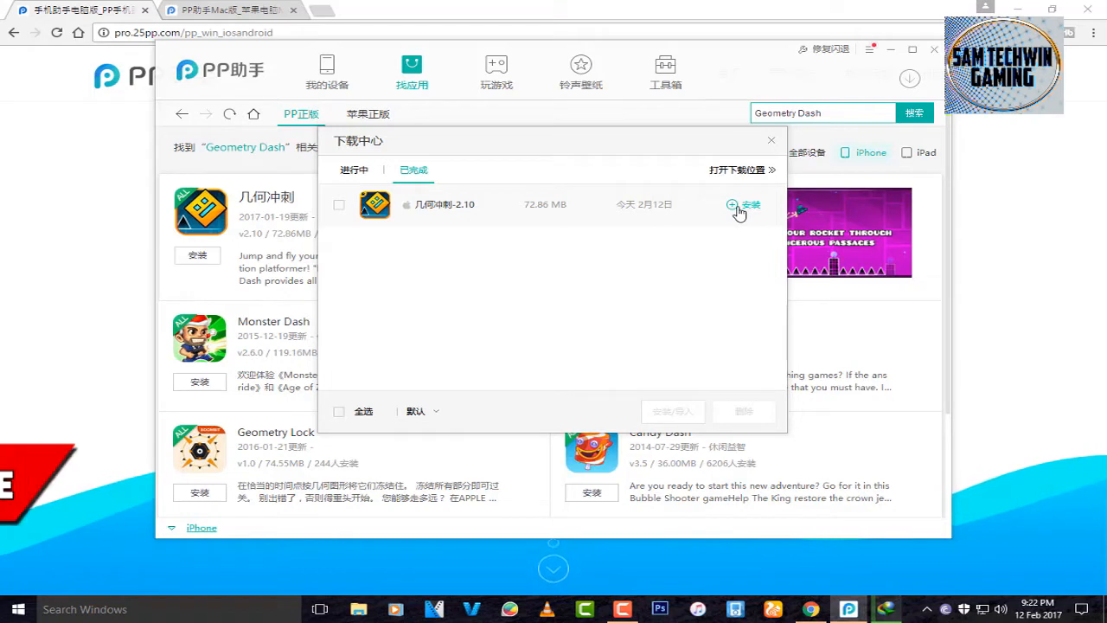
click(353, 169)
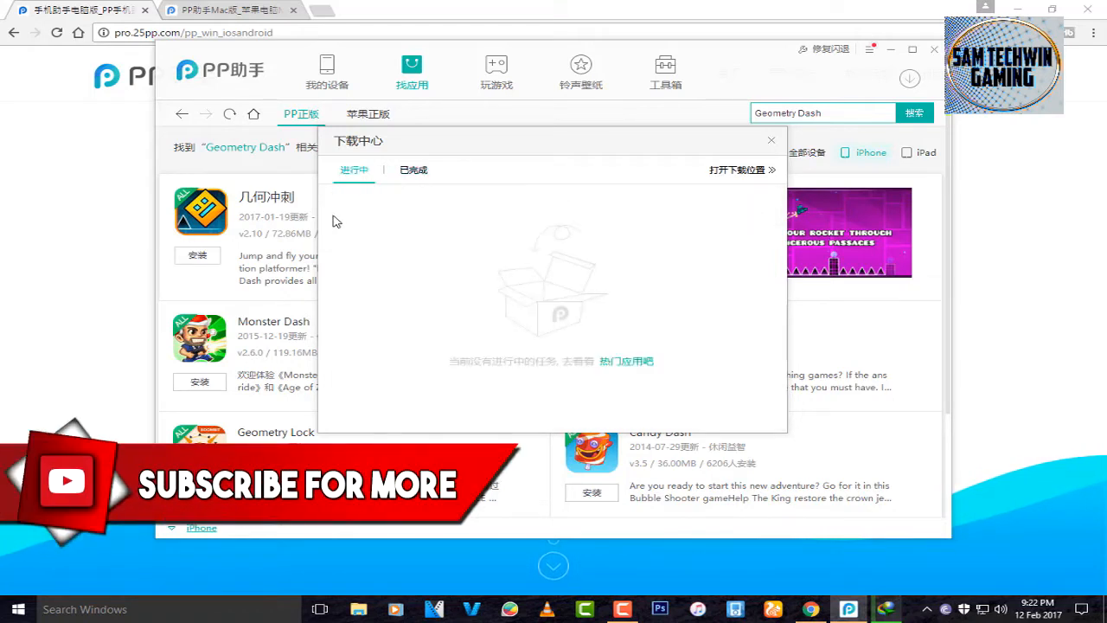
mouse_move(387, 273)
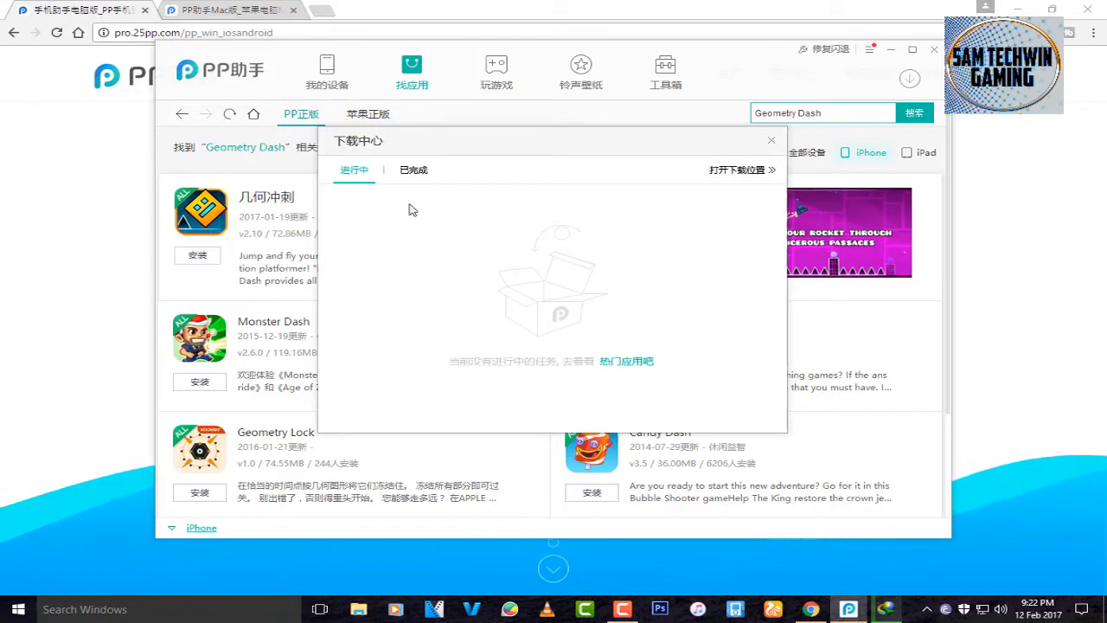
click(412, 169)
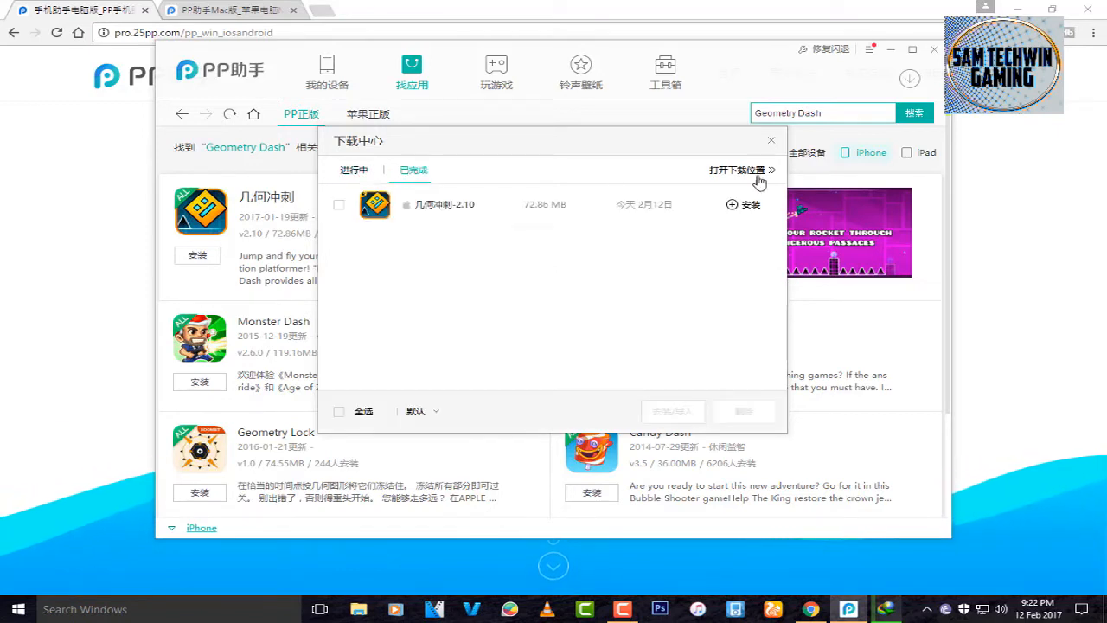
click(751, 204)
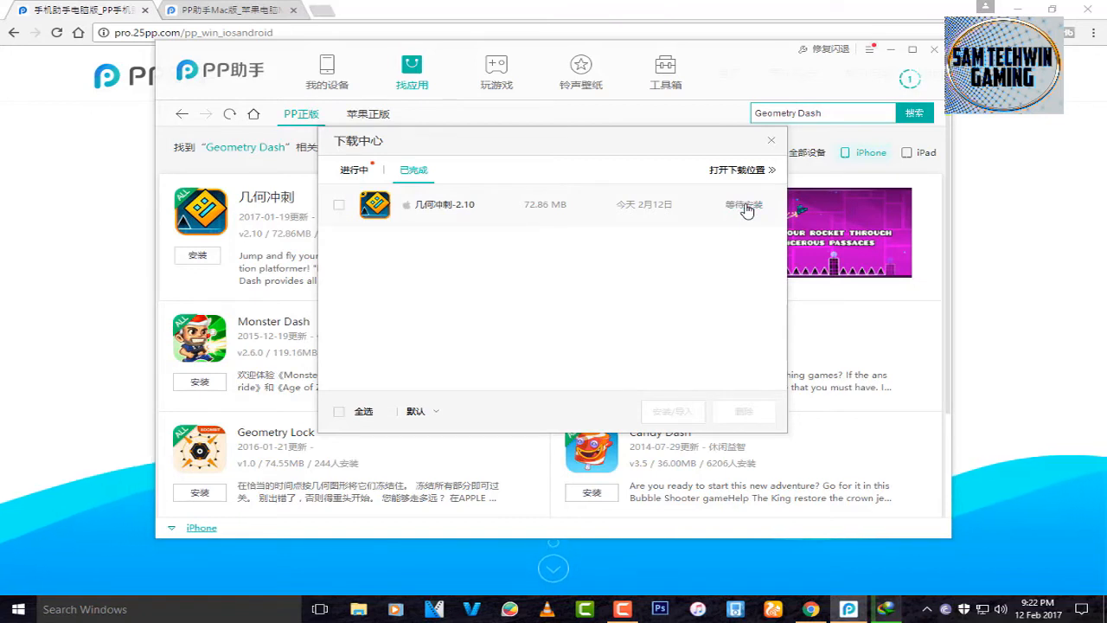
click(744, 204)
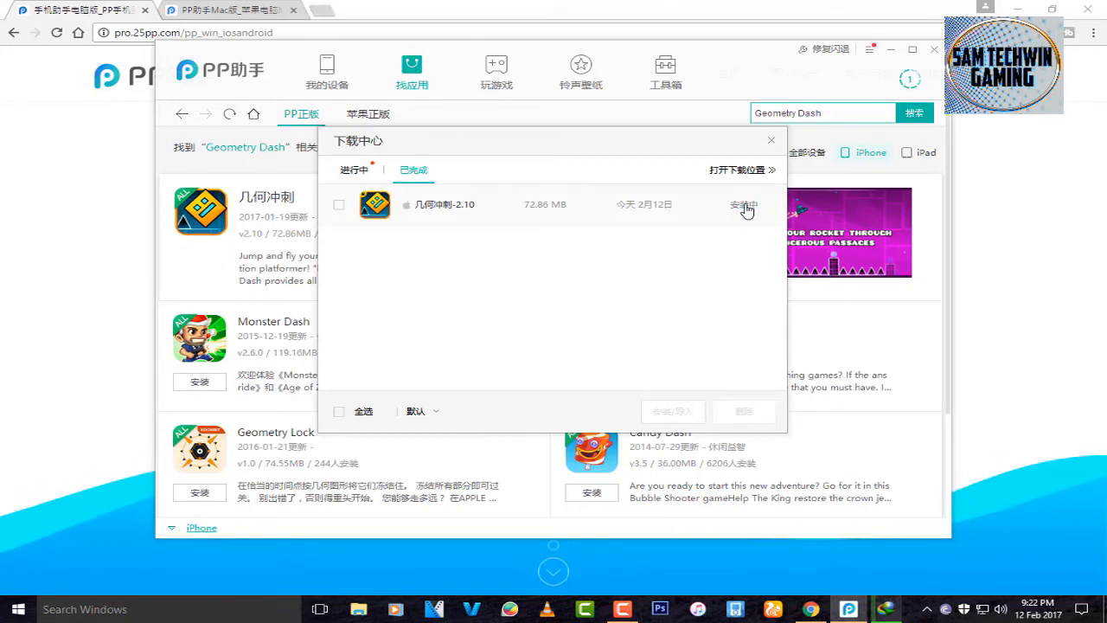